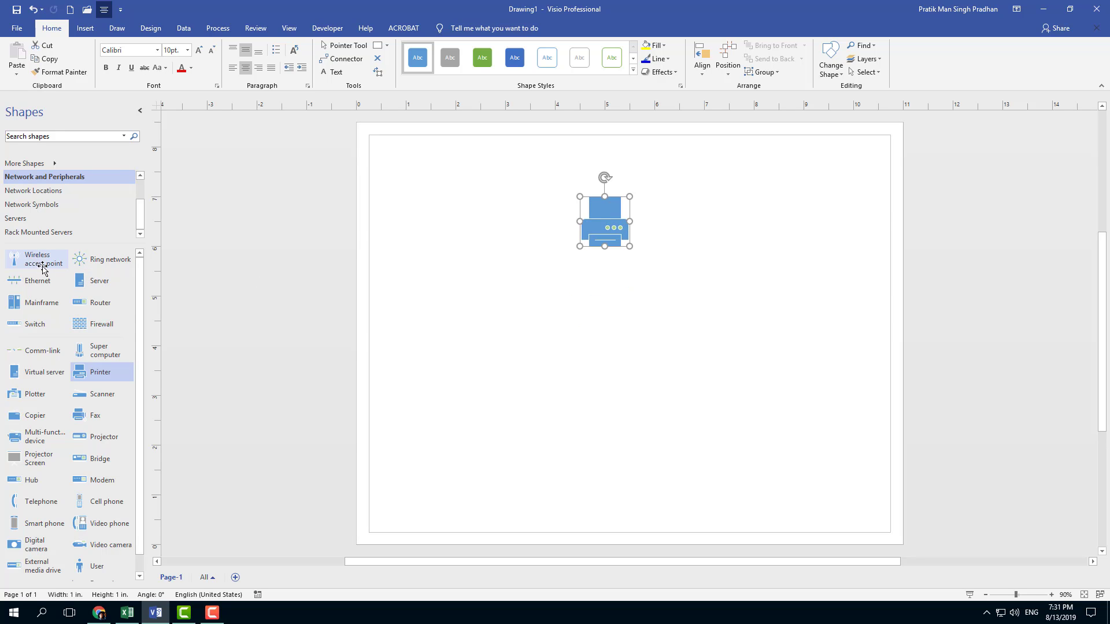
pyautogui.moveTo(106, 260)
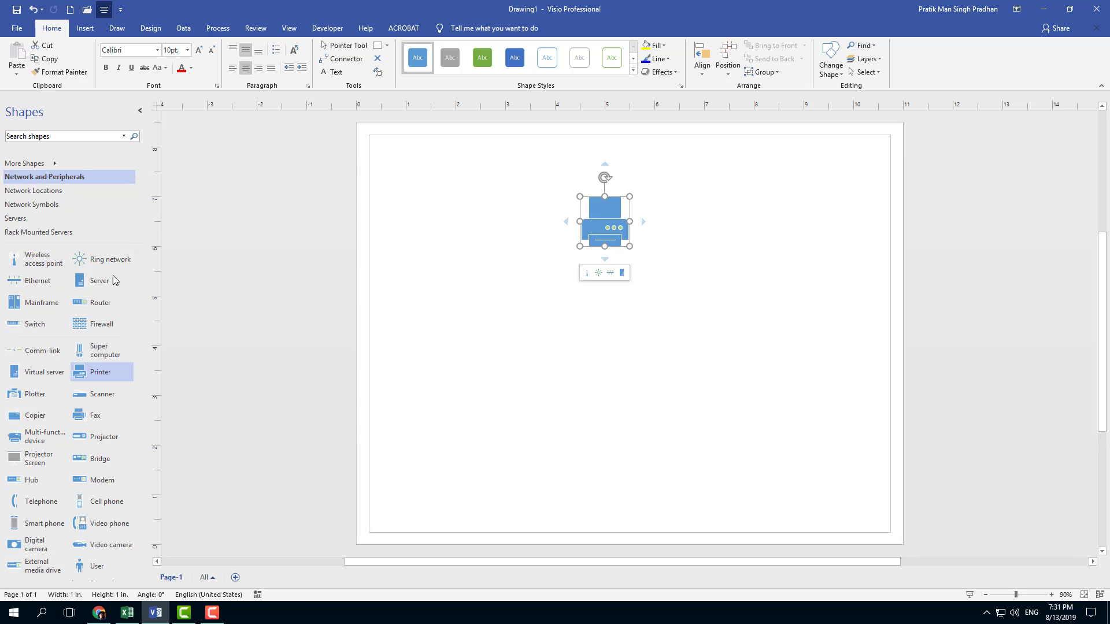
pyautogui.moveTo(604, 260)
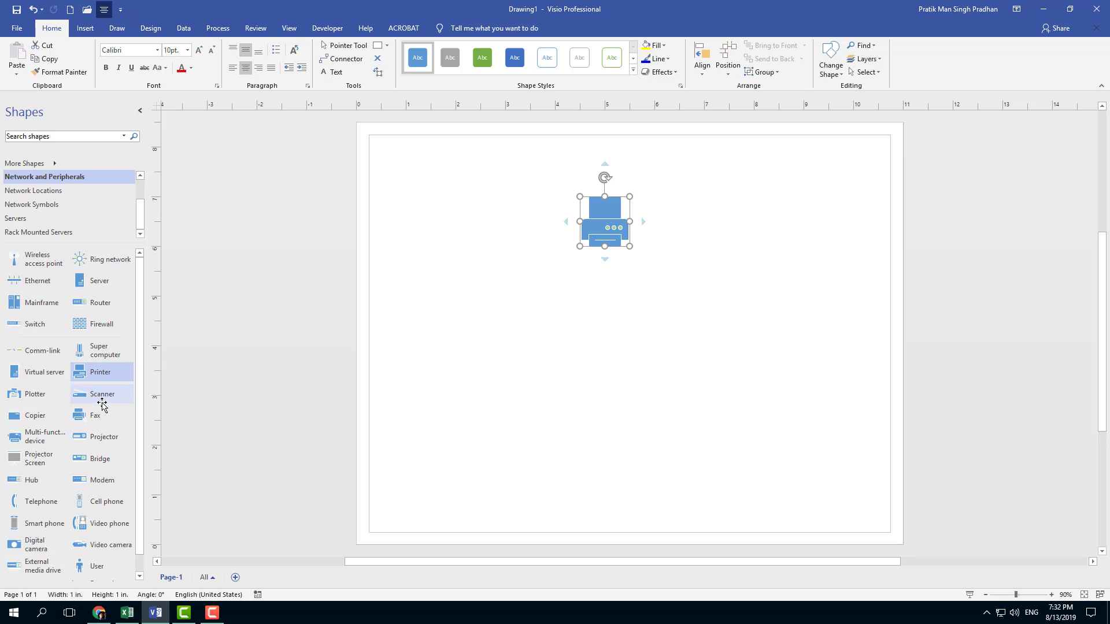
# Scroll the Network and Peripherals stencil to reach User, Router and Virtual server for reordering.
pyautogui.scroll(-3)
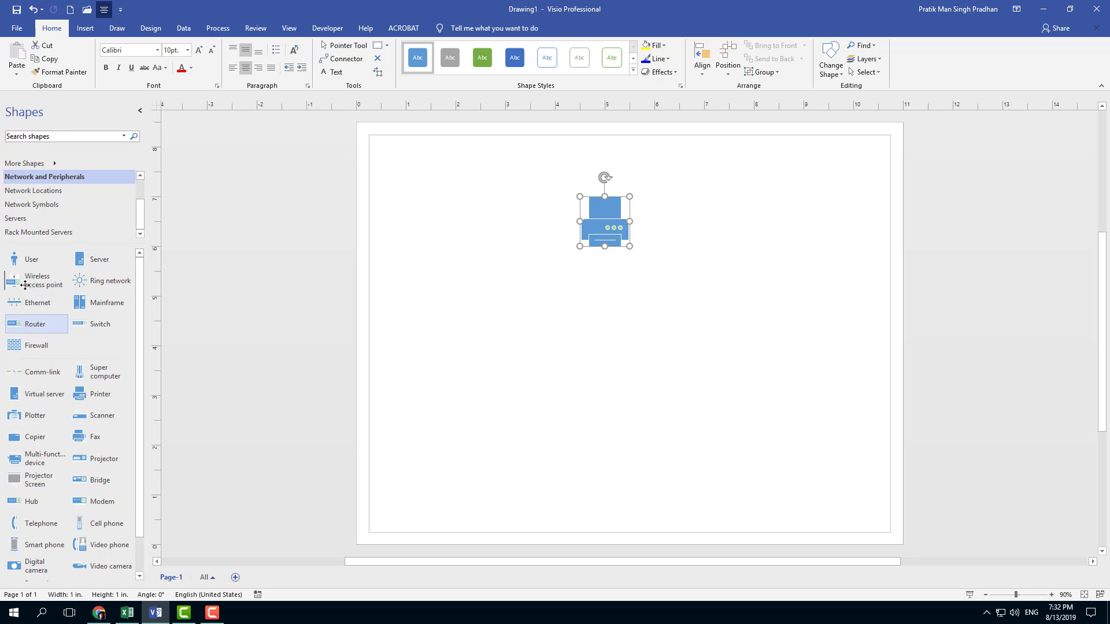
pyautogui.scroll(-3)
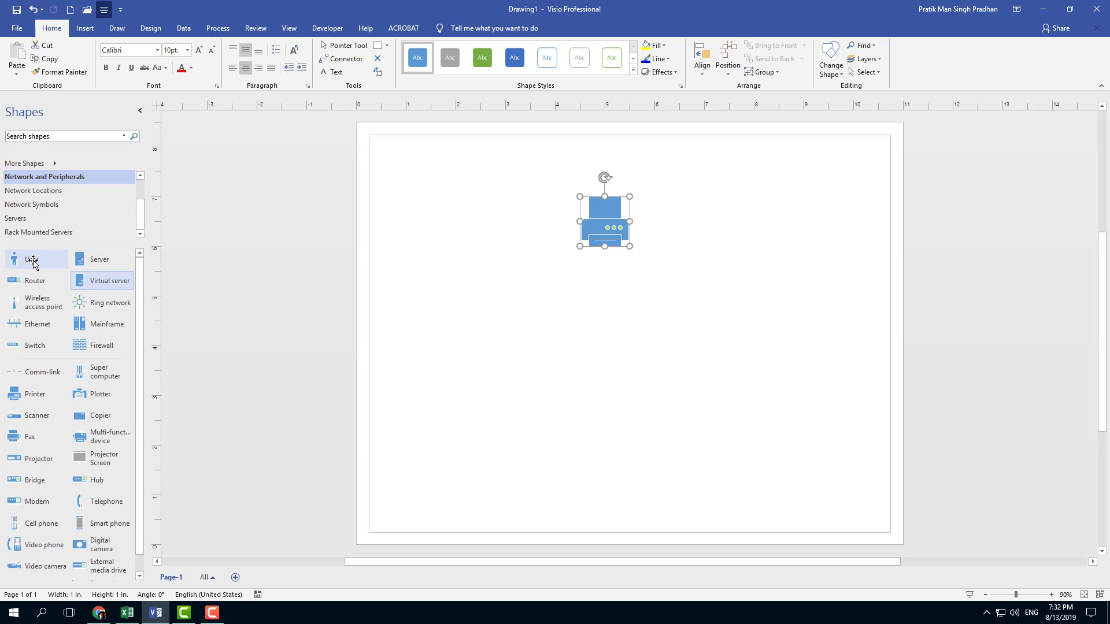
pyautogui.moveTo(619, 273)
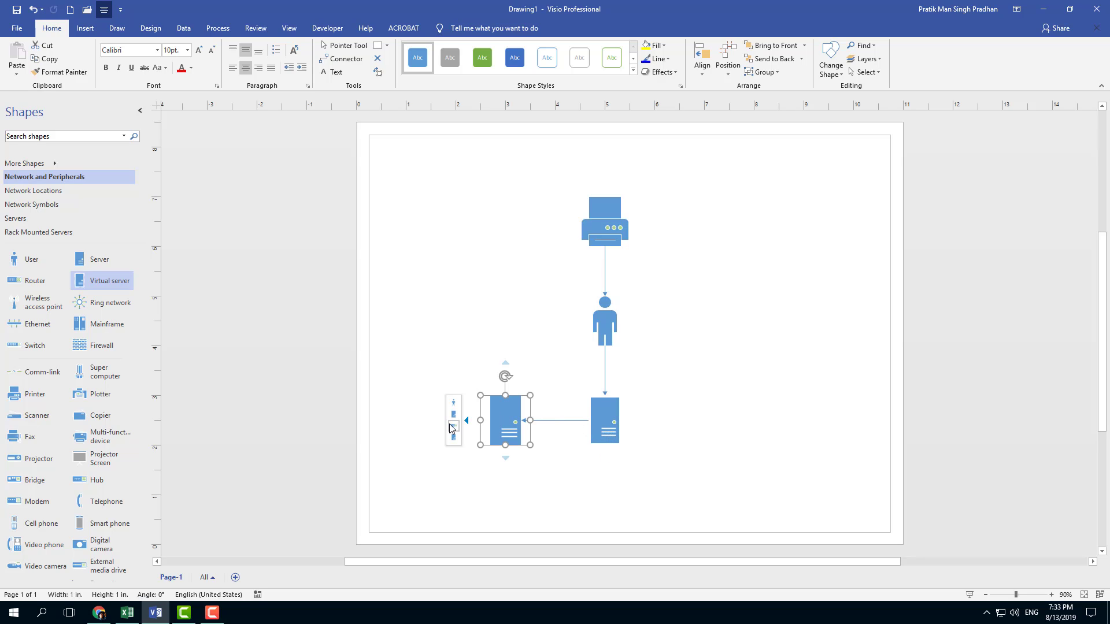
# Add a Router connected left of the second server and move it up above the servers.
pyautogui.moveTo(505, 420); pyautogui.dragTo(406, 419)
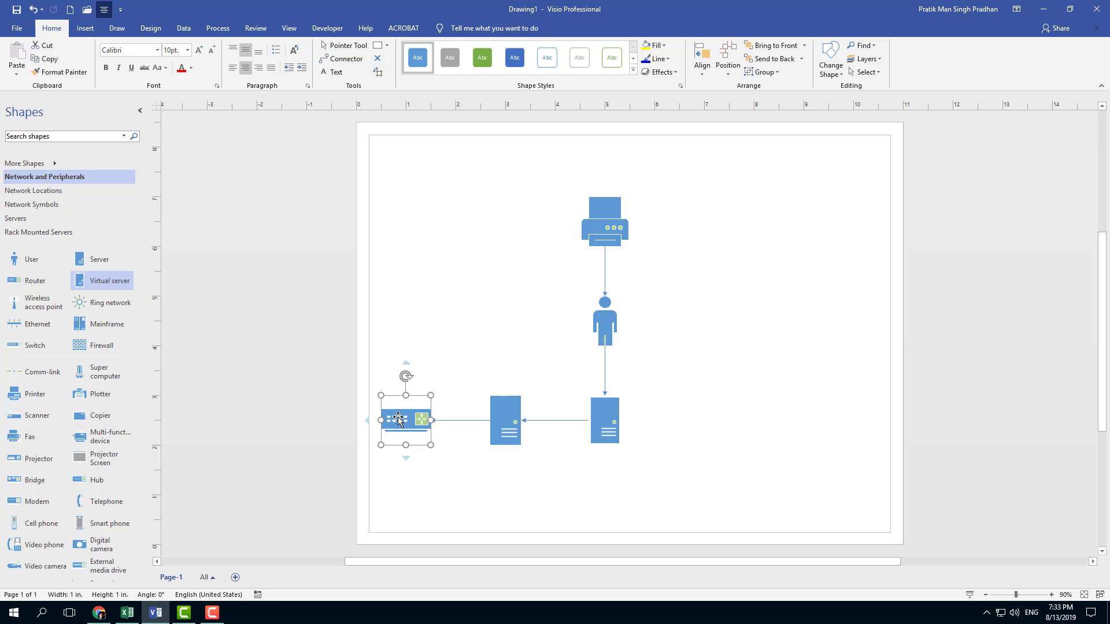
pyautogui.moveTo(405, 420); pyautogui.dragTo(430, 308)
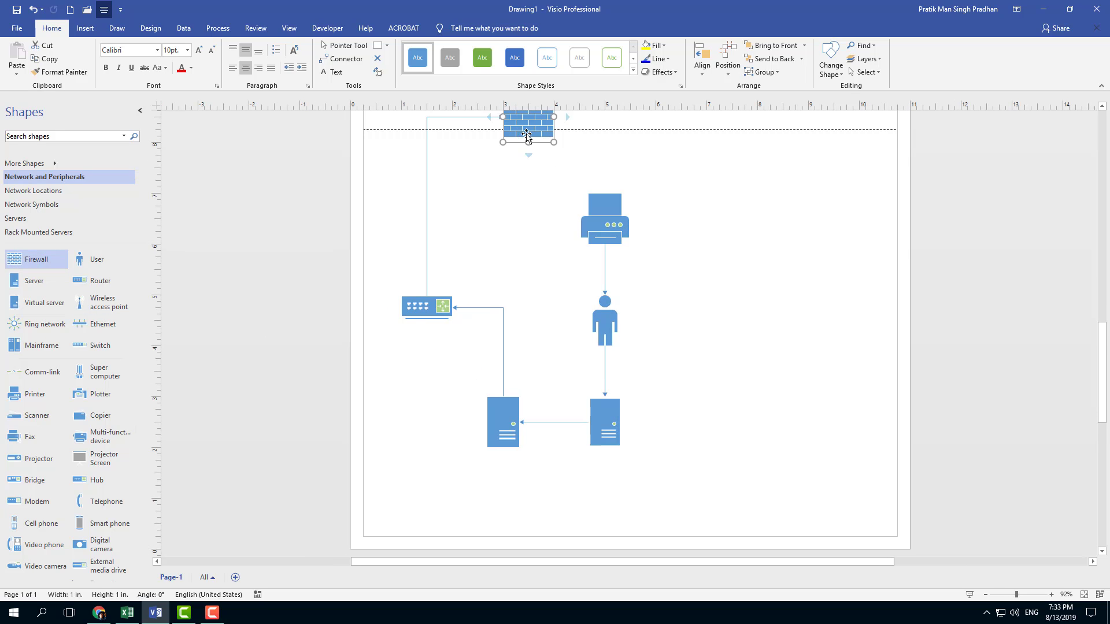
# Move the new firewall down beside the printer, inside the page.
pyautogui.moveTo(527, 130); pyautogui.dragTo(488, 219)
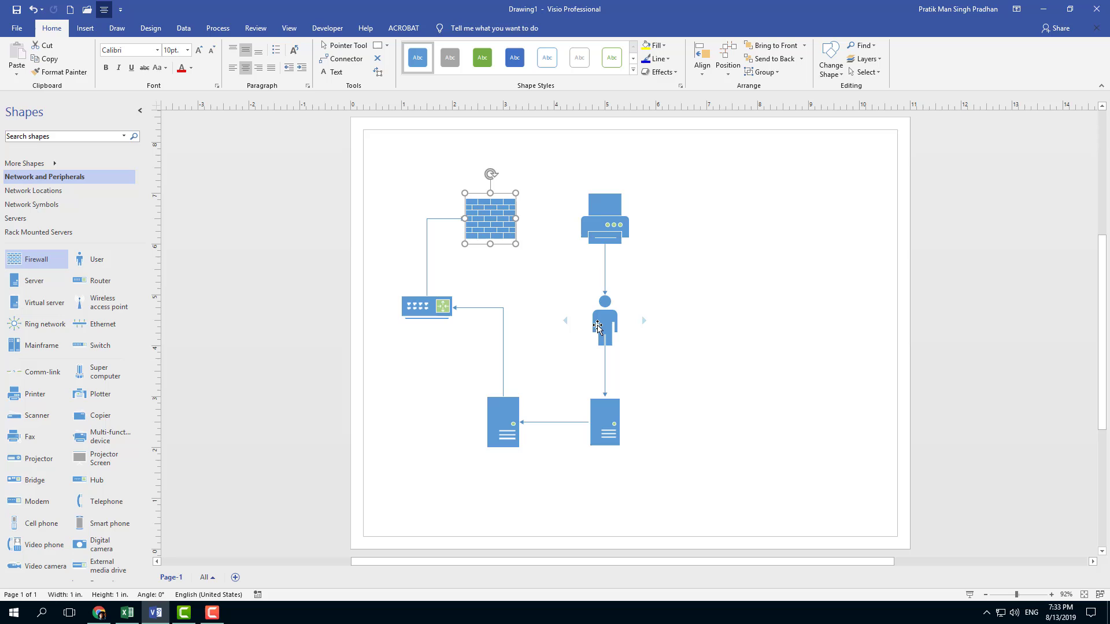